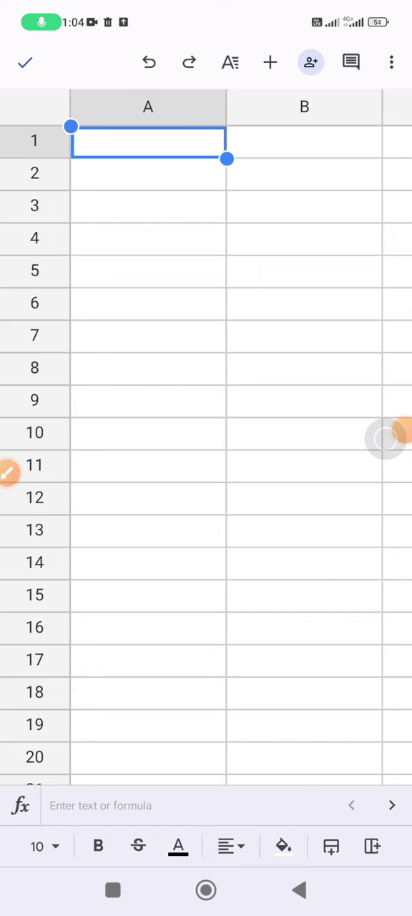
Step: Select cell A3, then cell A2 to begin entering content
left_click(149, 206)
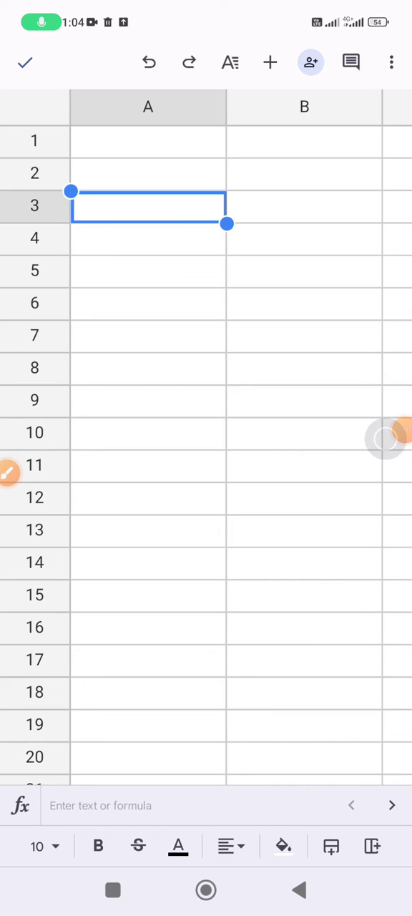
left_click(148, 141)
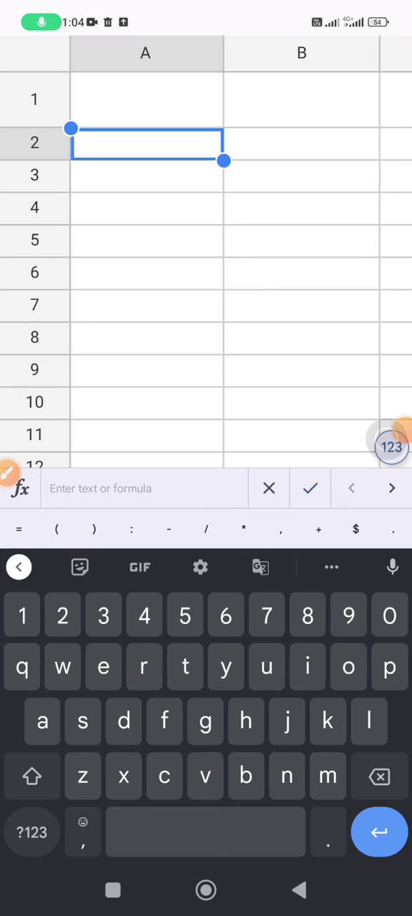
Step: Start the formula in A2 by typing '=CHA' with the symbol and letter keyboards
left_click(32, 832)
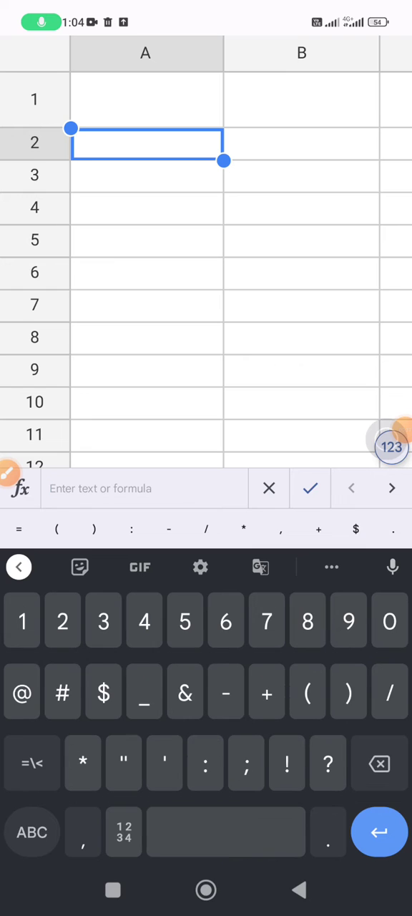
type("=")
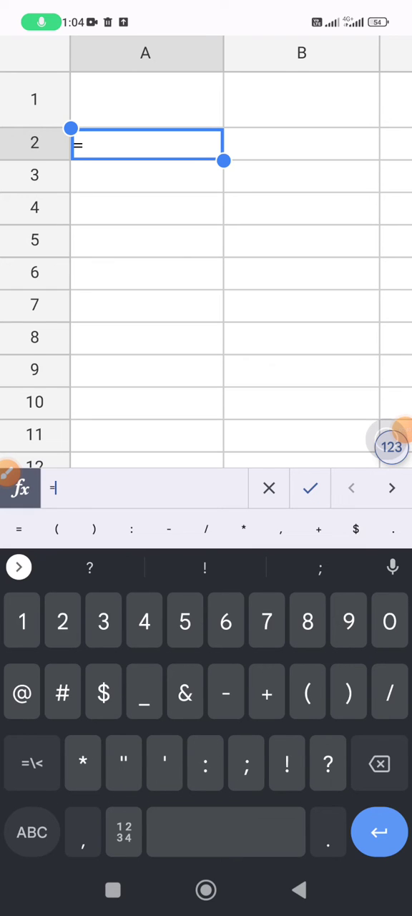
left_click(31, 832)
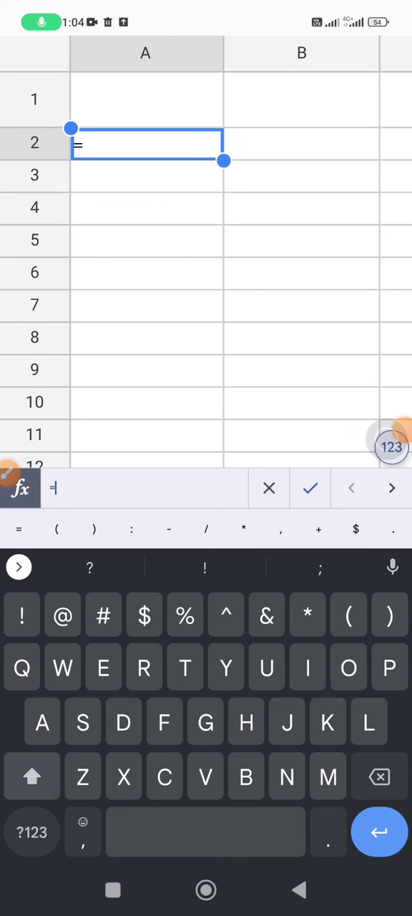
type("CHA")
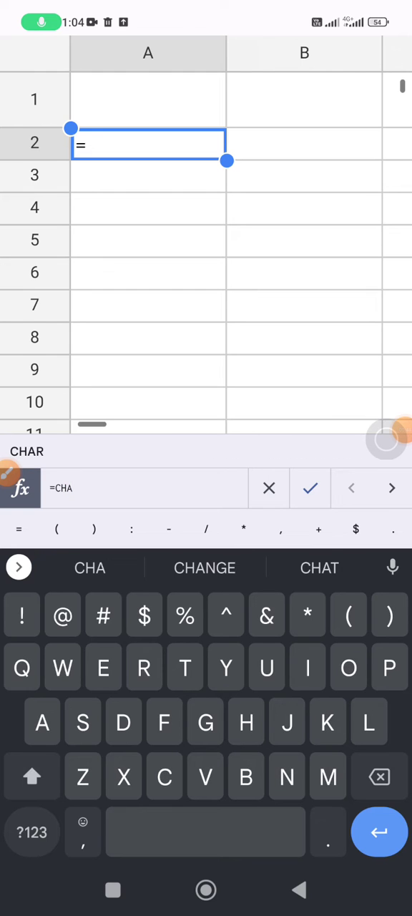
Step: Pick the CHAR suggestion and finish =char(10) in A2
left_click(89, 568)
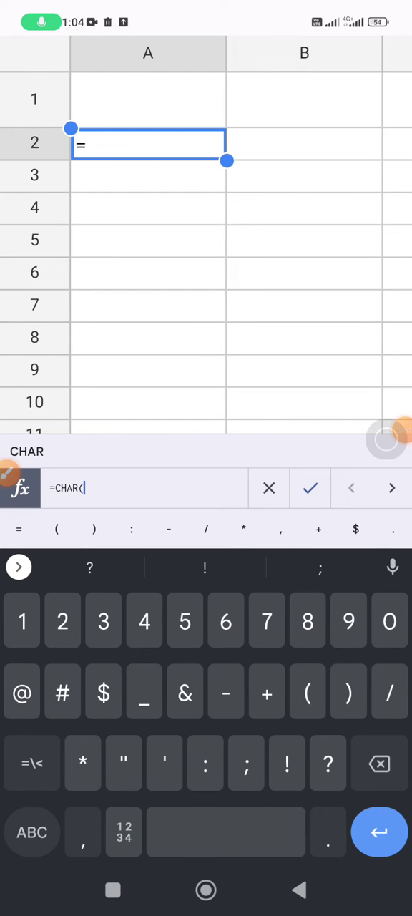
type("1")
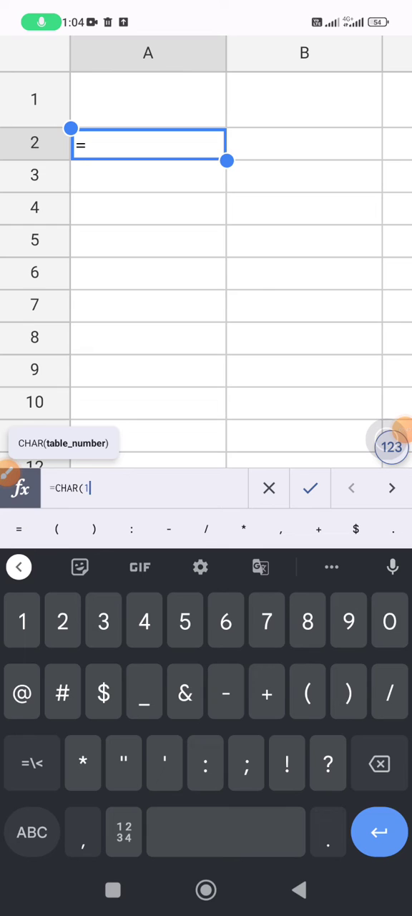
left_click(389, 620)
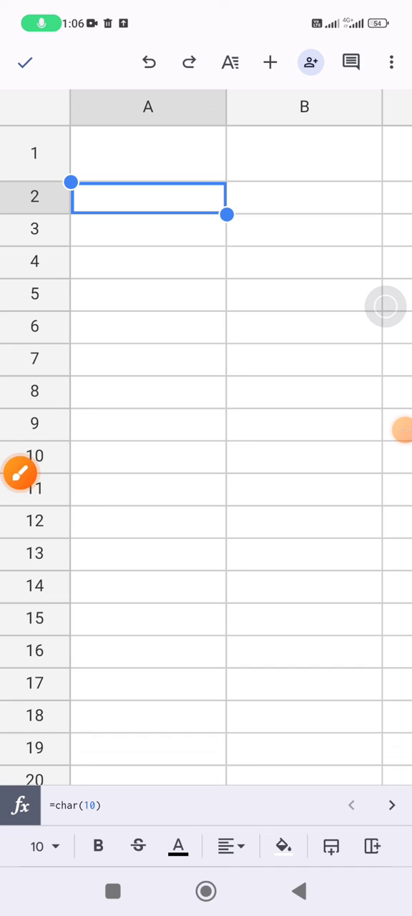
Step: Copy A2's line-break character and paste it as values only into A4
left_click(148, 198)
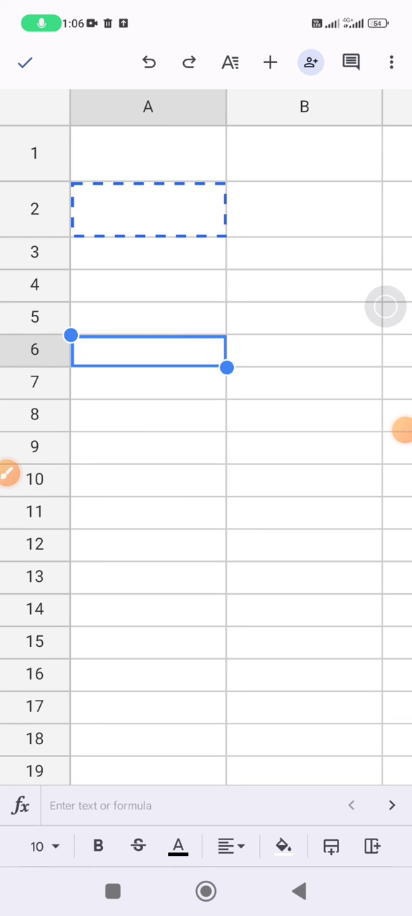
left_click(148, 285)
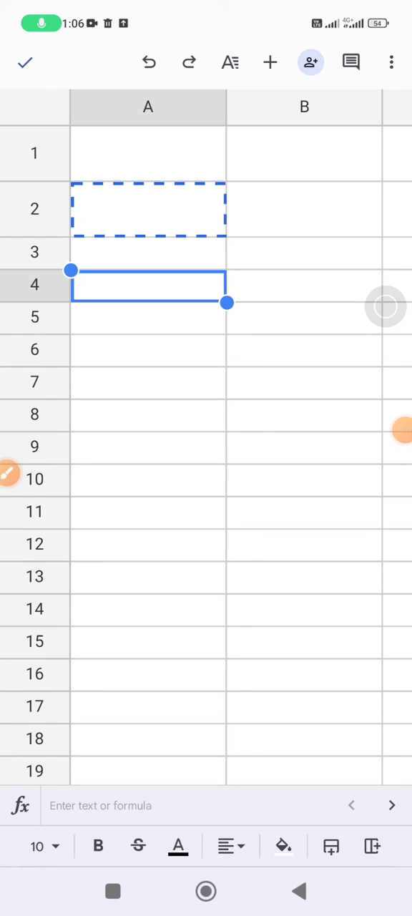
left_click(148, 285)
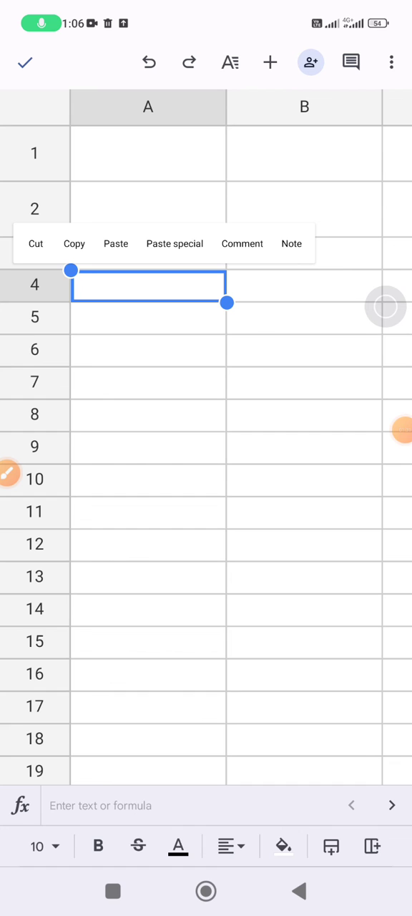
left_click(174, 243)
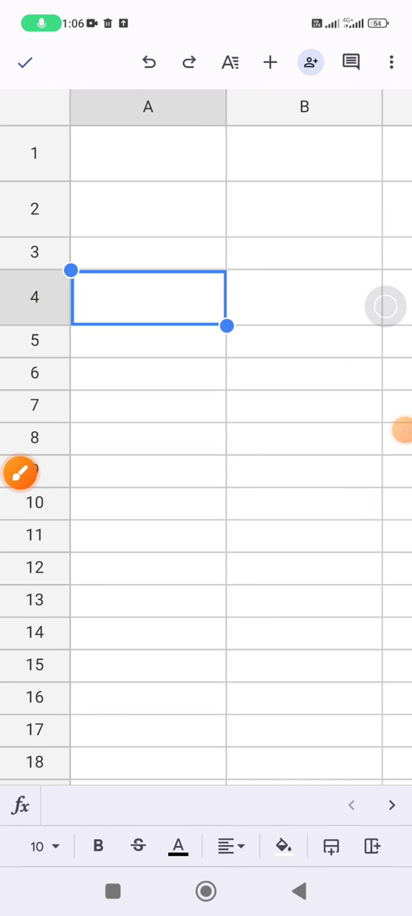
Step: Edit A4 to put 'a' before the line break and 'b' after it
left_click(148, 297)
type("a")
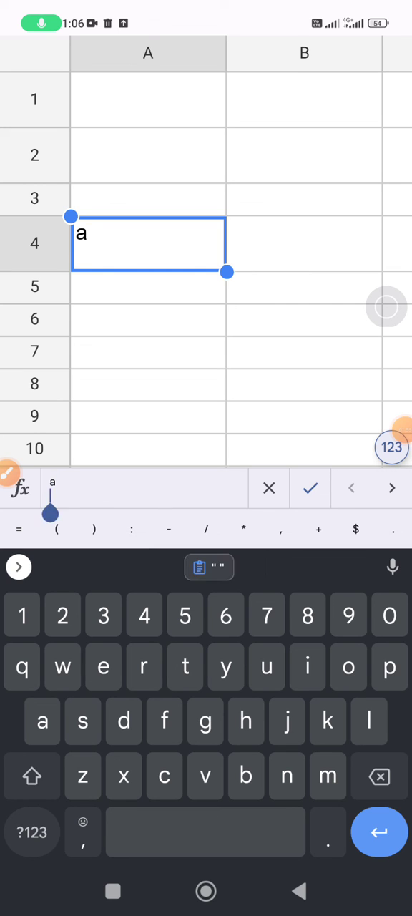
type("b")
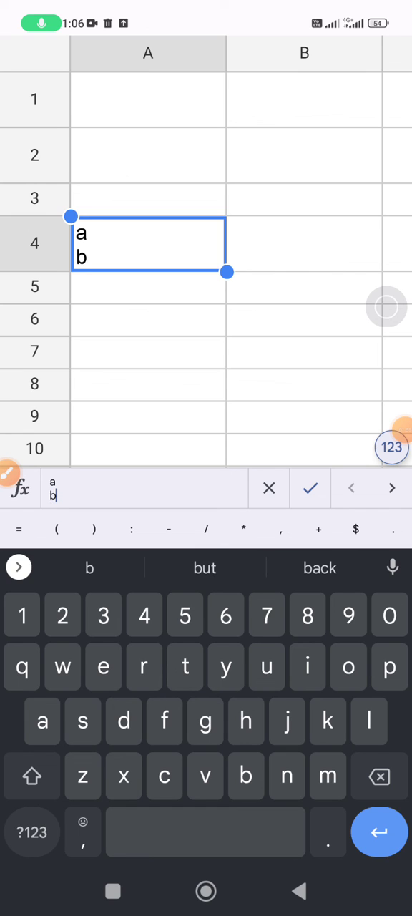